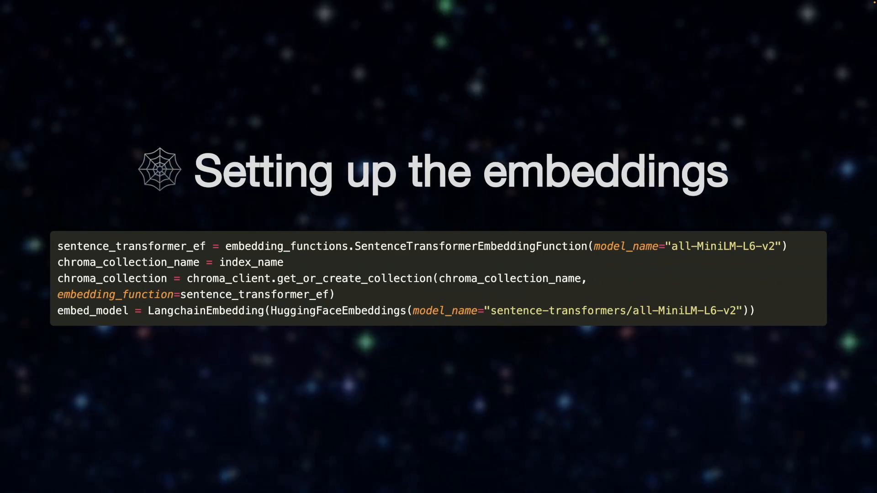
- Advance past the embeddings slide to the 'Configuring the predictor' slide
key(Right)
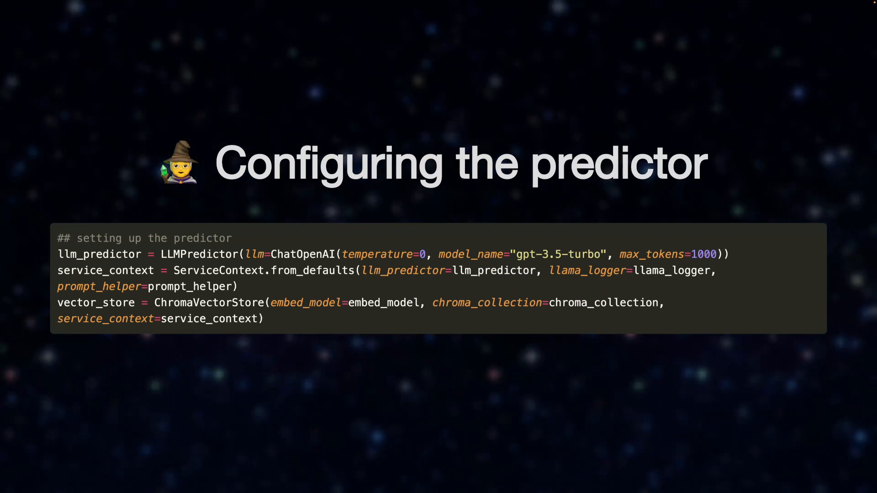
- Advance past the predictor setup slide to the 'Running the query' slide
key(Right)
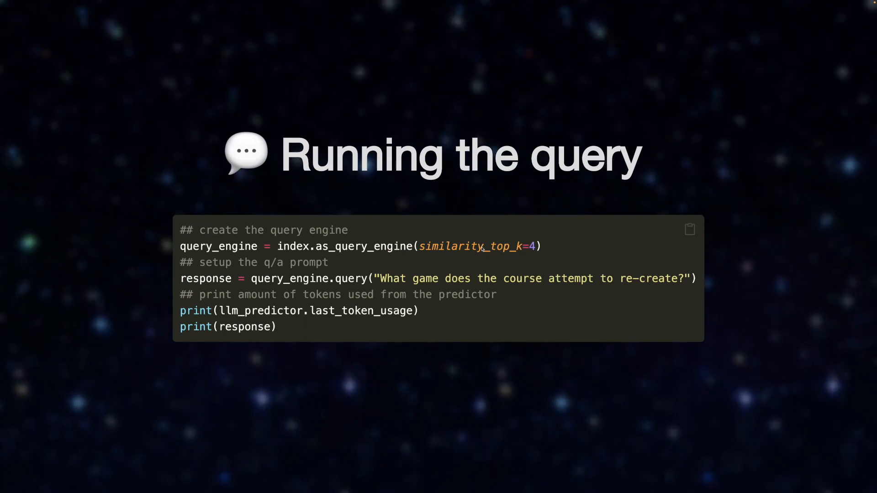
- Highlight 'similarity_top_k' in the query engine code on the 'Running the query' slide
double_click(468, 246)
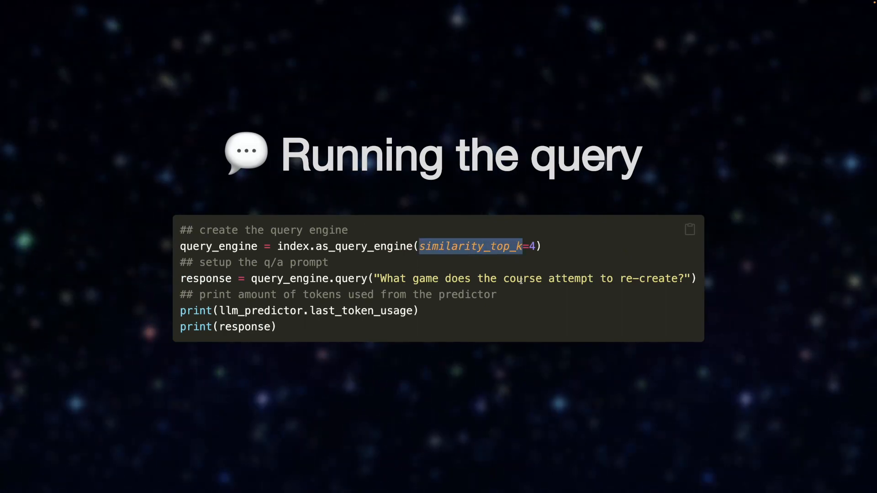